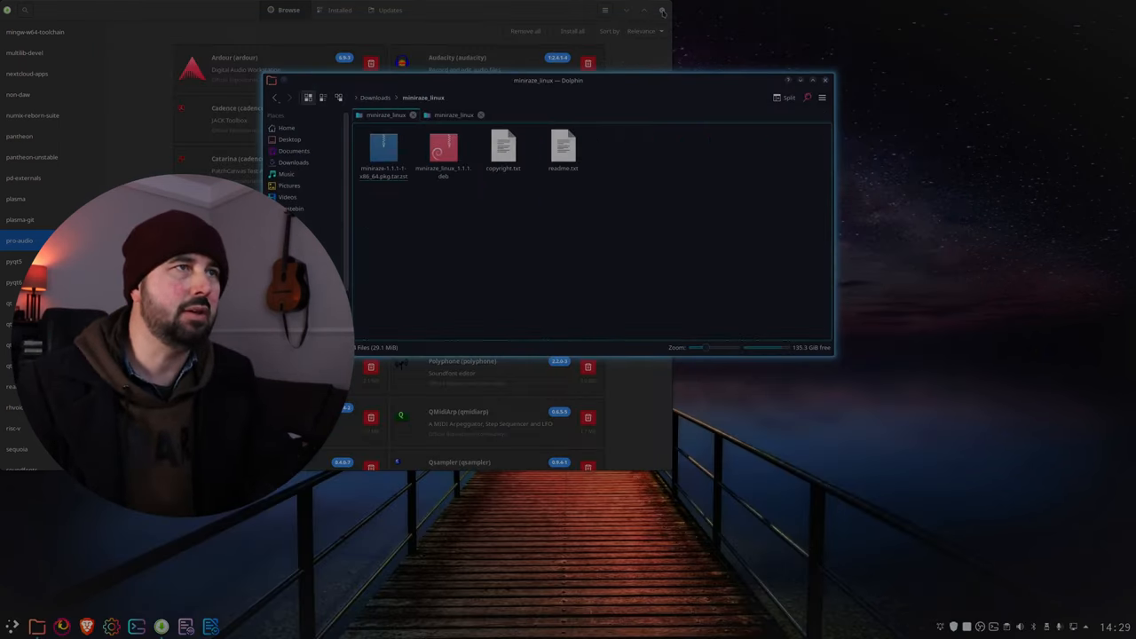
Minimize Pamac and launch a terminal from Dolphin inside the miniraze_linux folder.
click(443, 151)
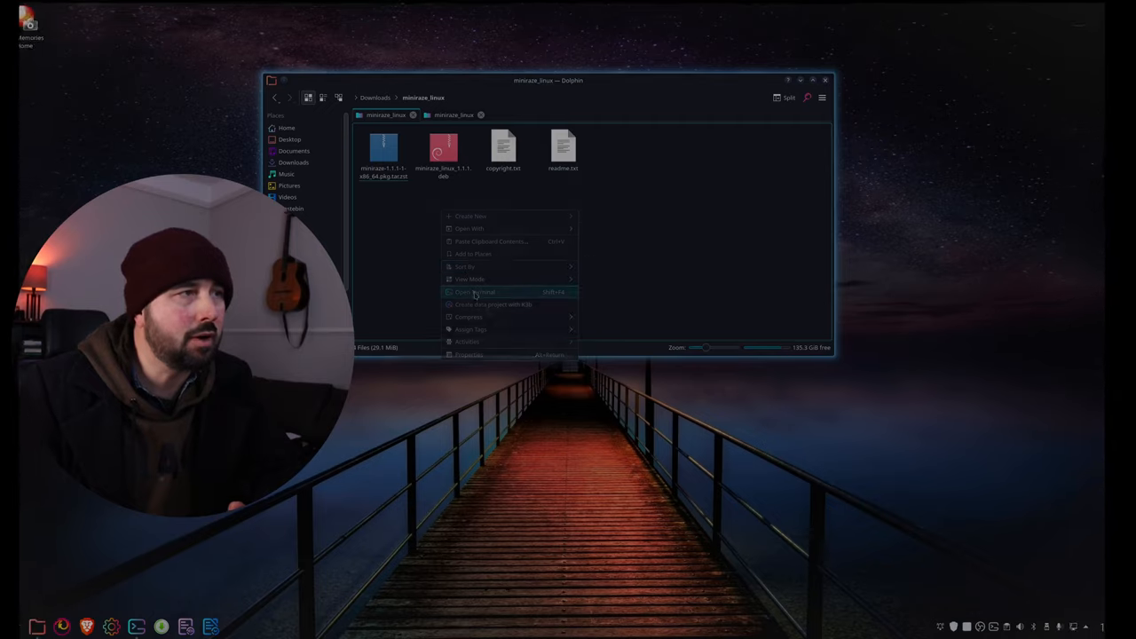
click(476, 292)
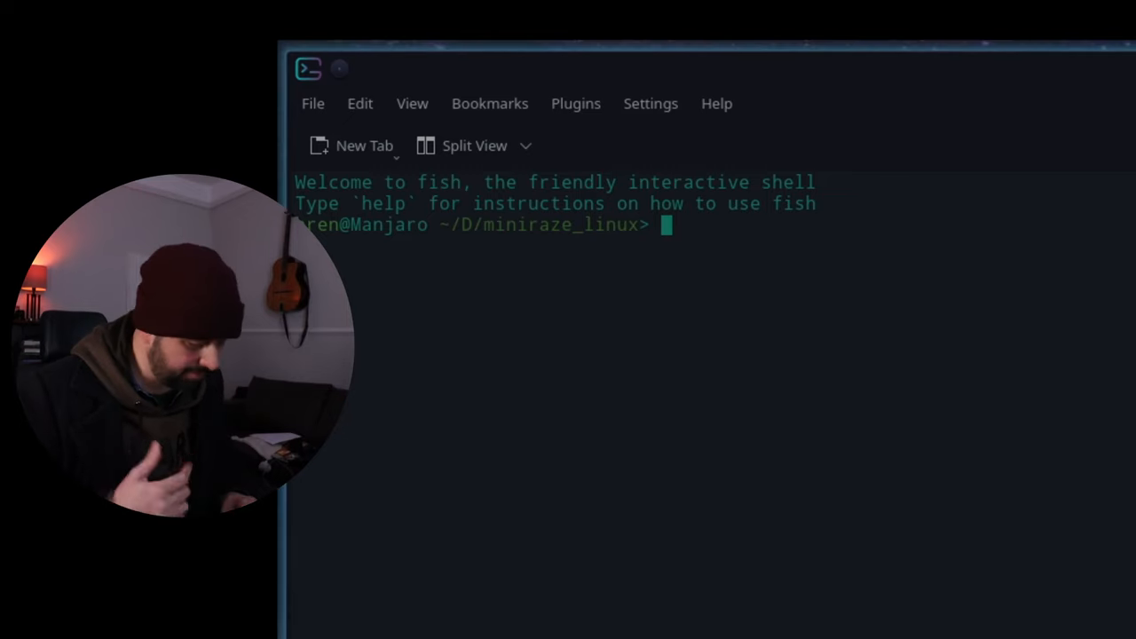
Run debtap *.deb to convert the miniraze package, then leave Konsole for Dolphin.
text(debtap *.deb)
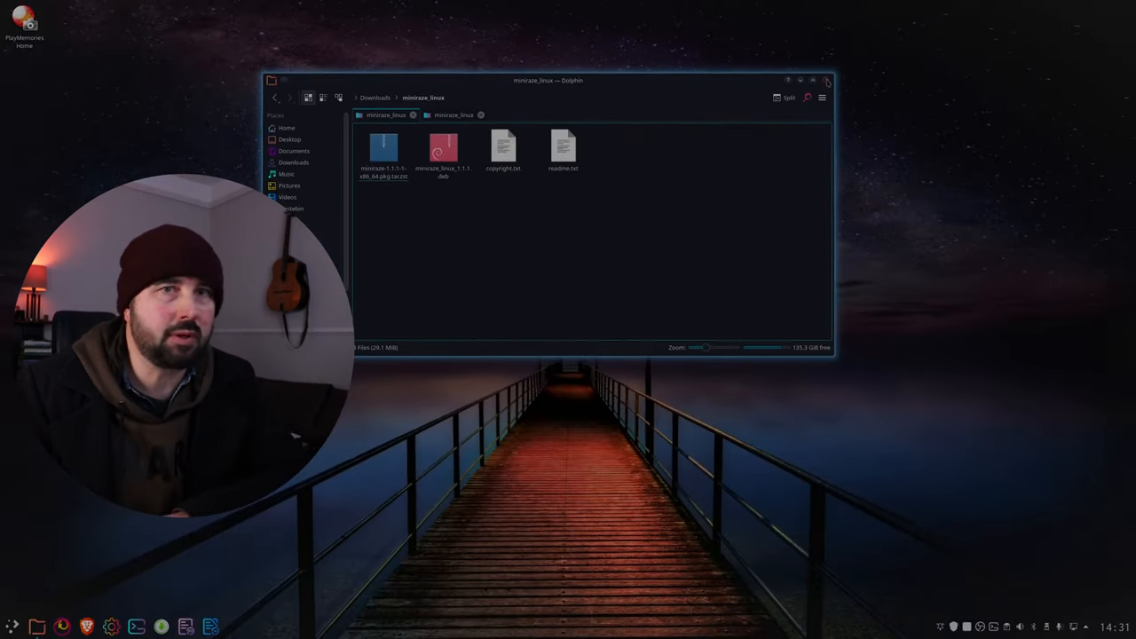
Close the miniraze_linux Dolphin window and start a fresh Konsole at the home directory.
click(826, 79)
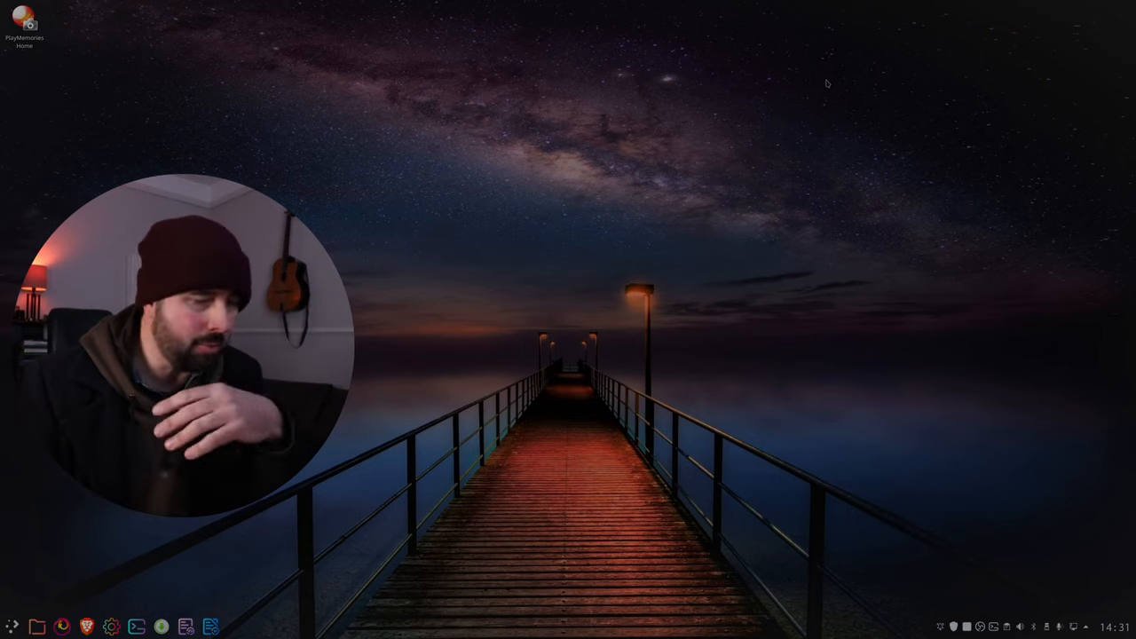
click(136, 626)
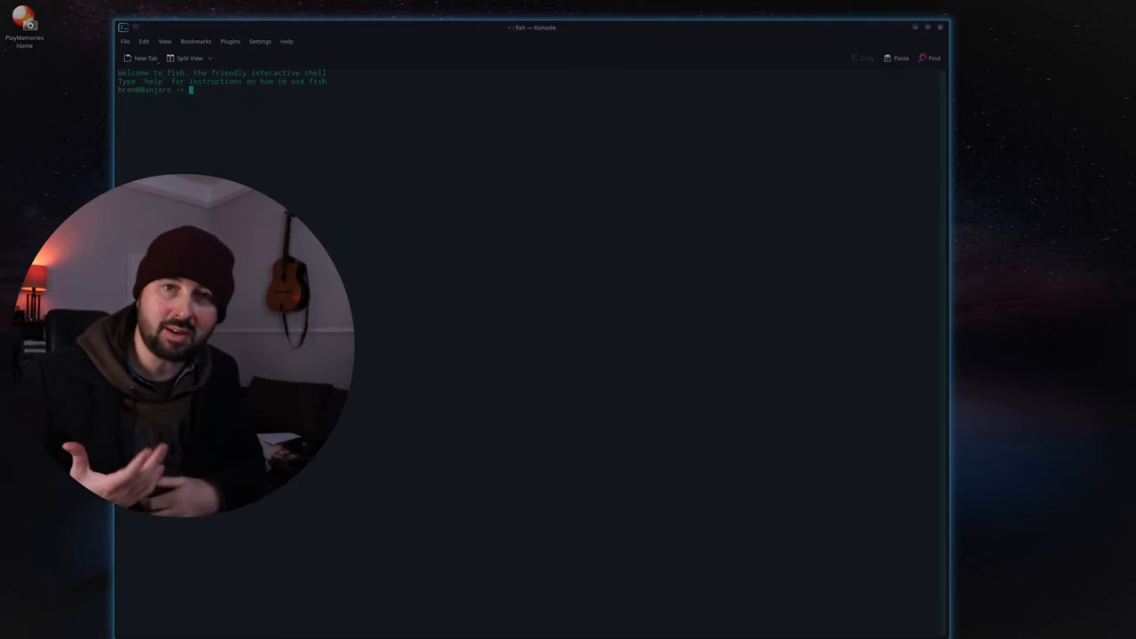
Run sudo pacman -Syyu and answer n to decline installing the listed upgrades.
text(sudo pacman -Syyu)
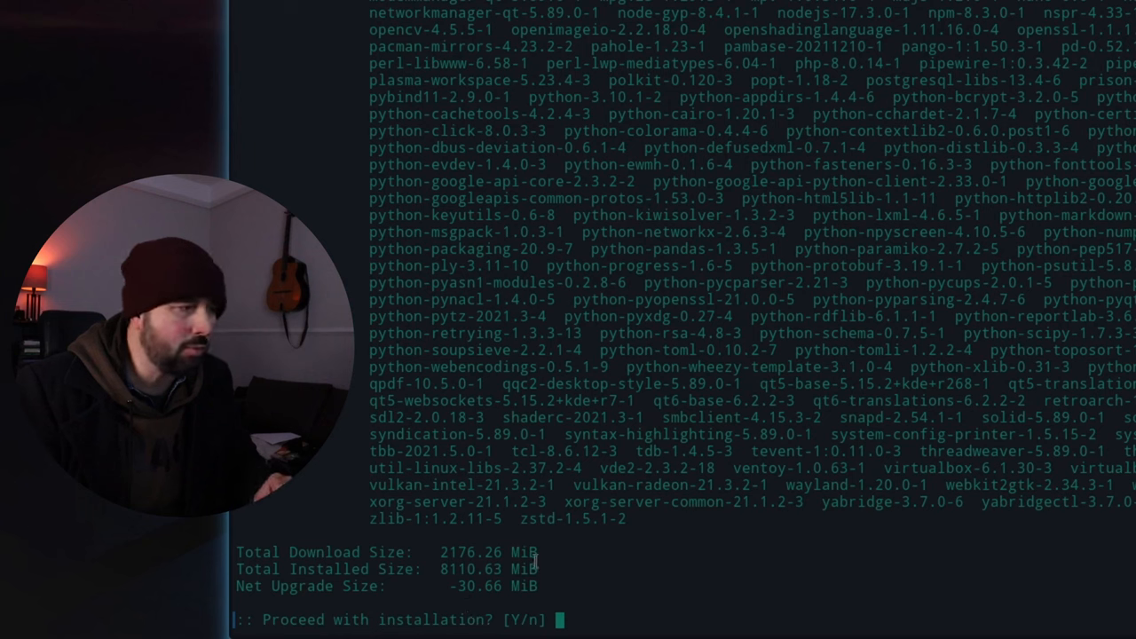
text(n)
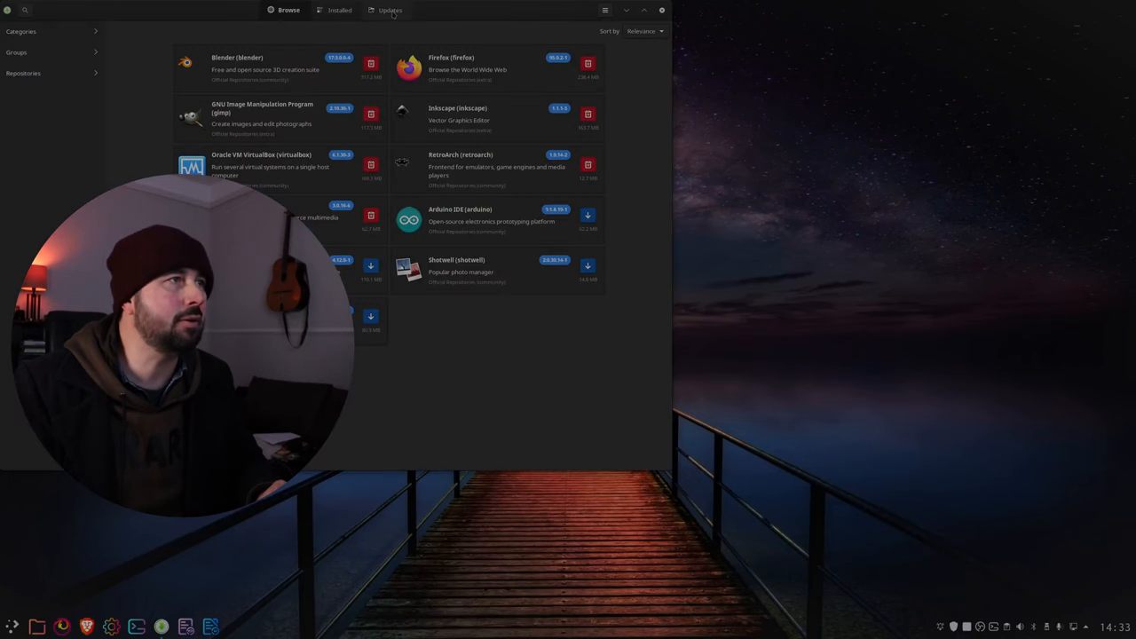
Browse Pamac's Updates list and the yay prompt, then close Konsole to leave the desktop.
click(389, 10)
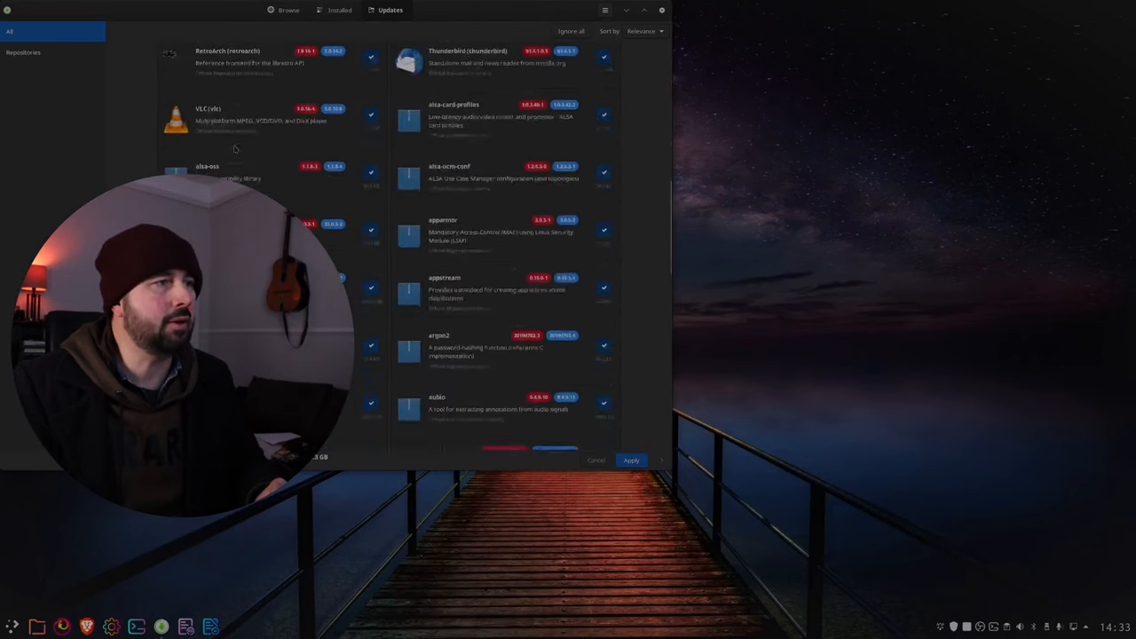
scroll(down, 3)
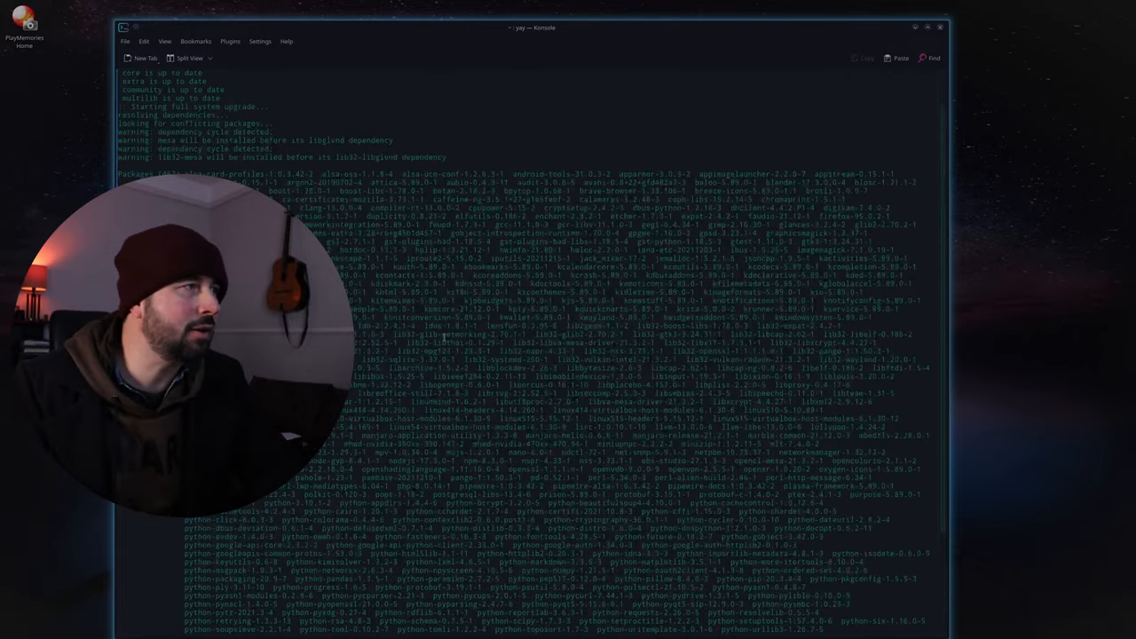
scroll(down, 3)
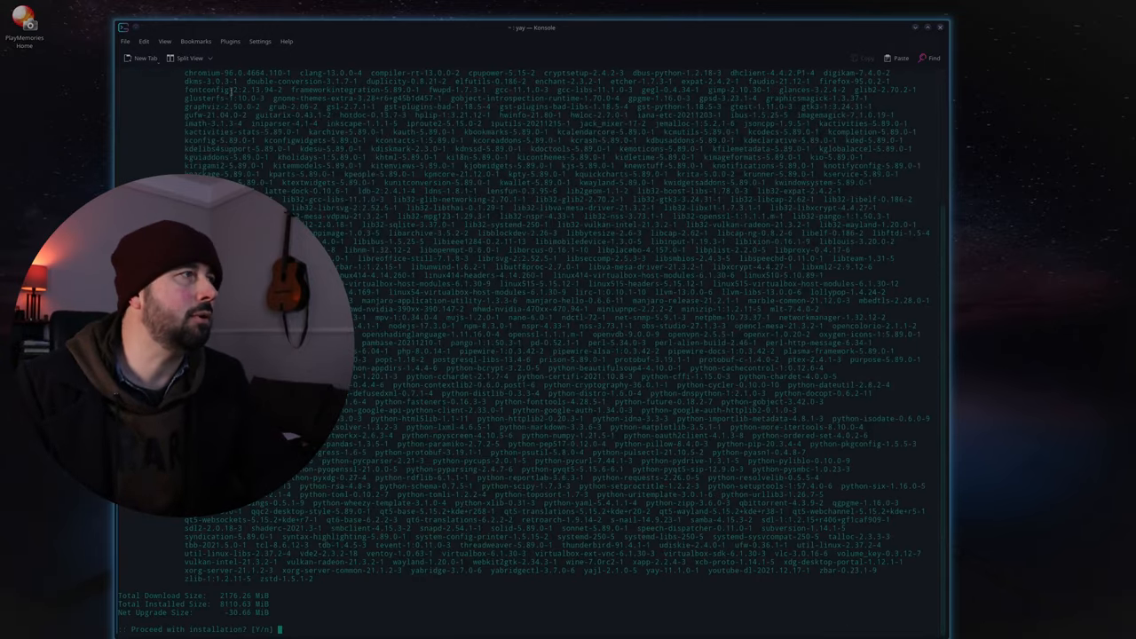
click(940, 27)
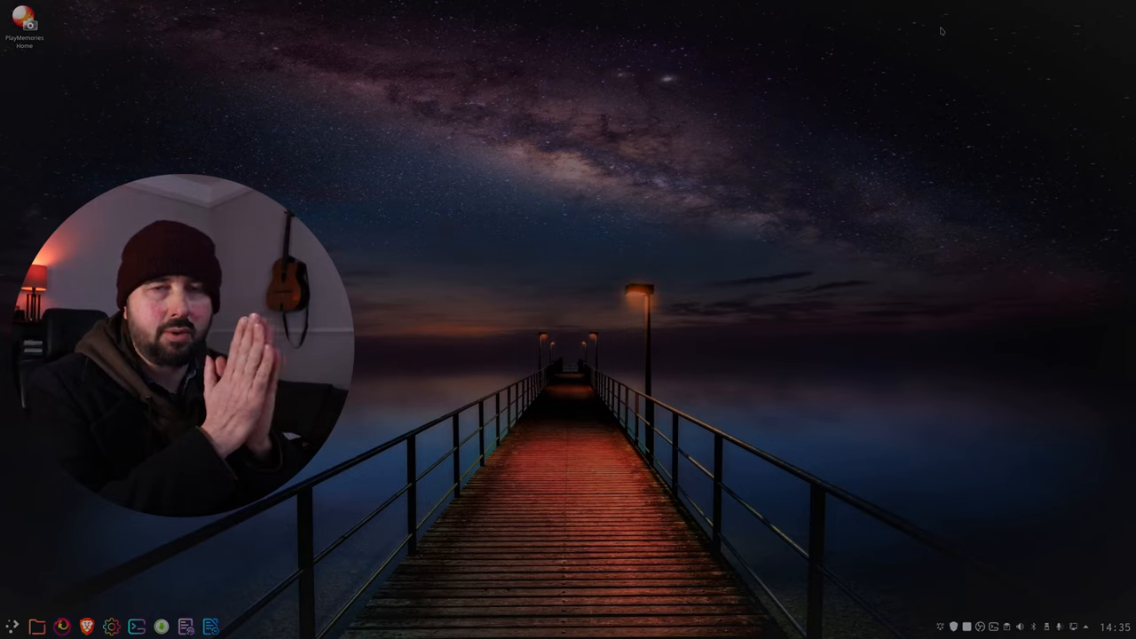